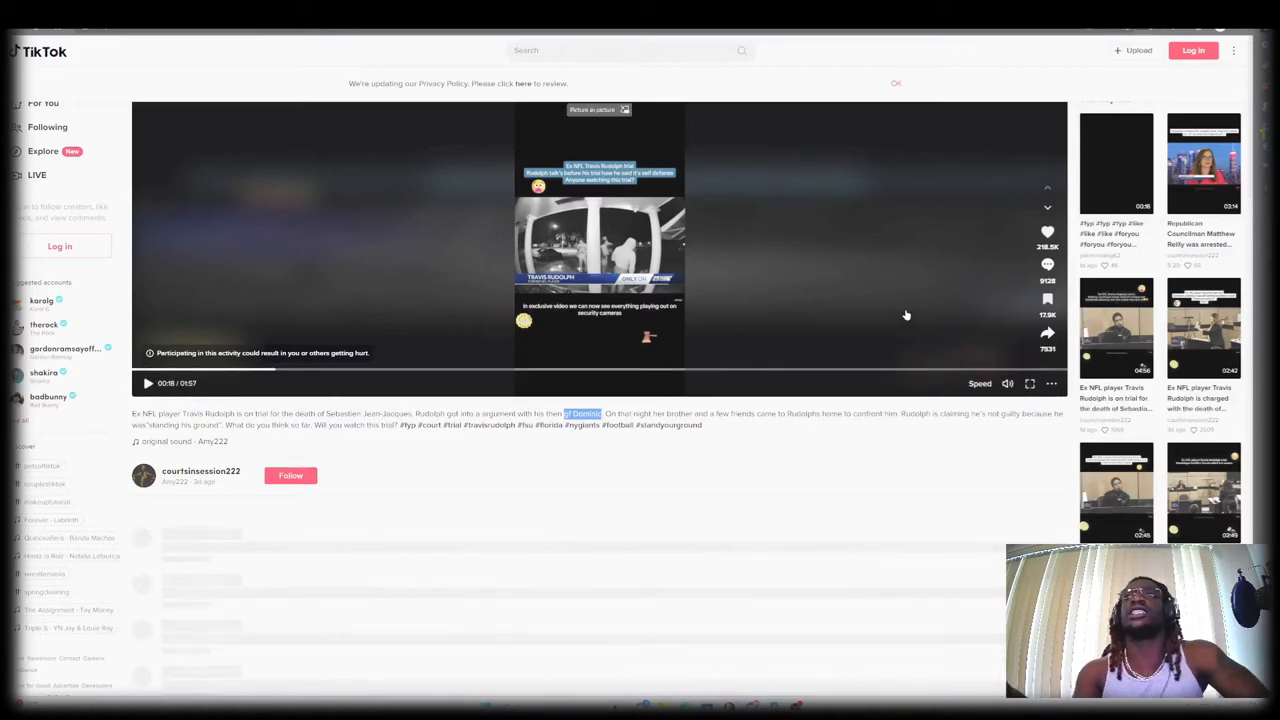
pyautogui.moveTo(902, 300)
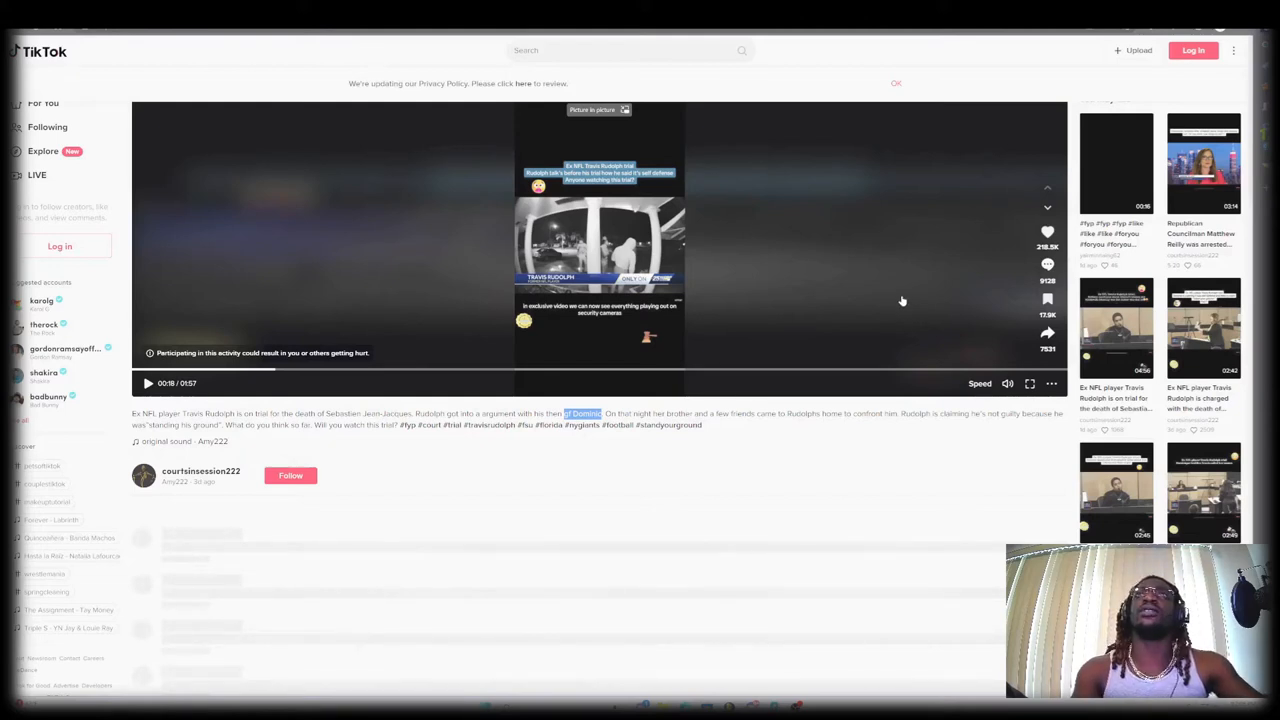
pyautogui.moveTo(420, 252)
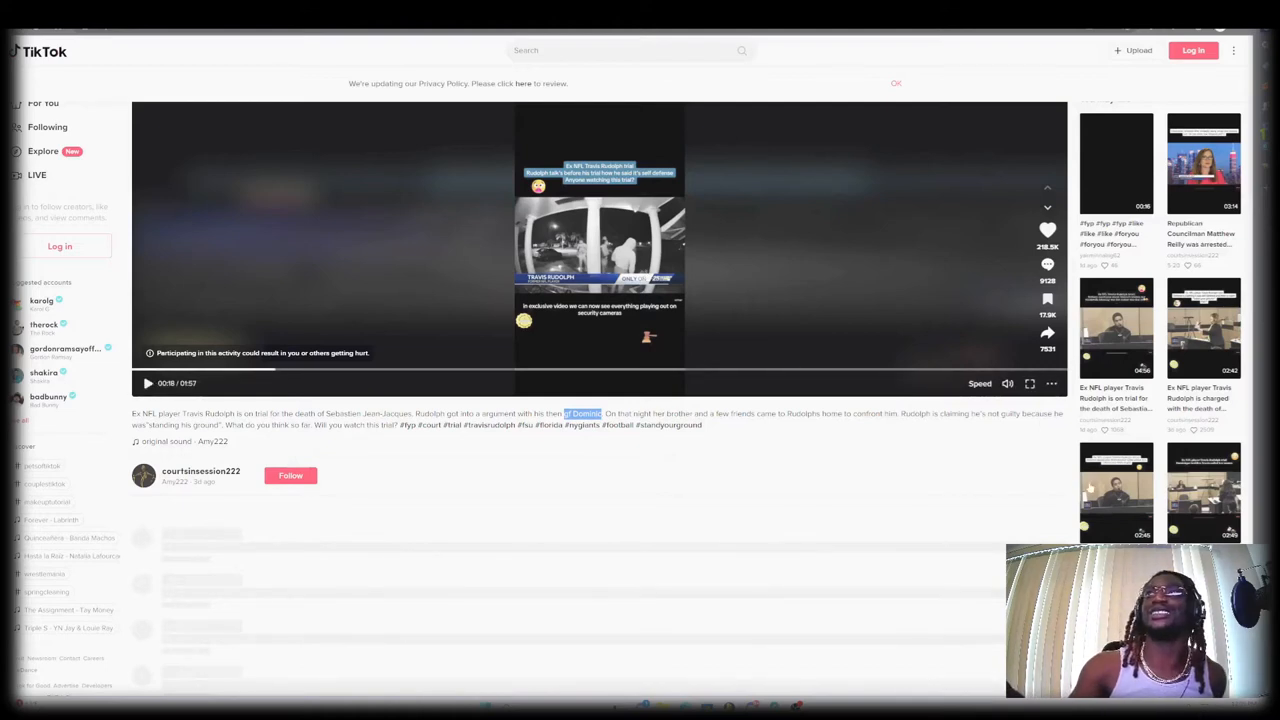
pyautogui.moveTo(1028, 384)
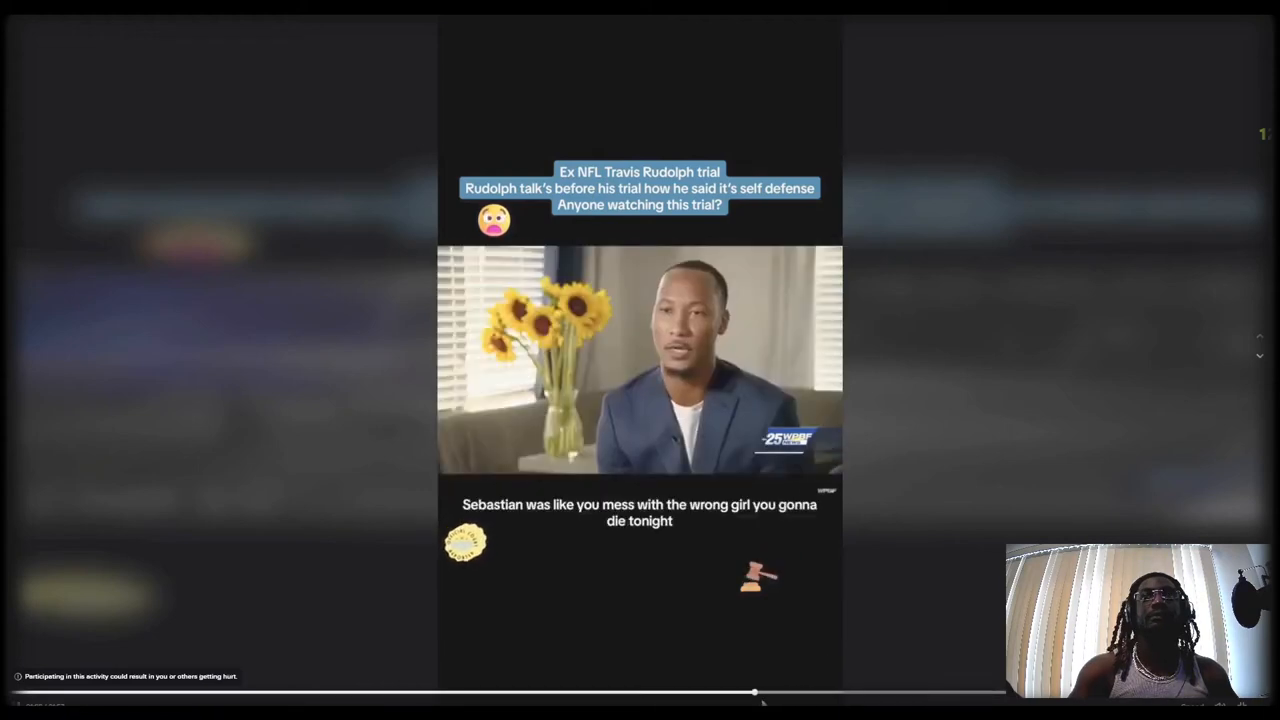
# - Set the Travis Rudolph trial video's playback speed from 0.75x back to 1x
pyautogui.click(640, 360)
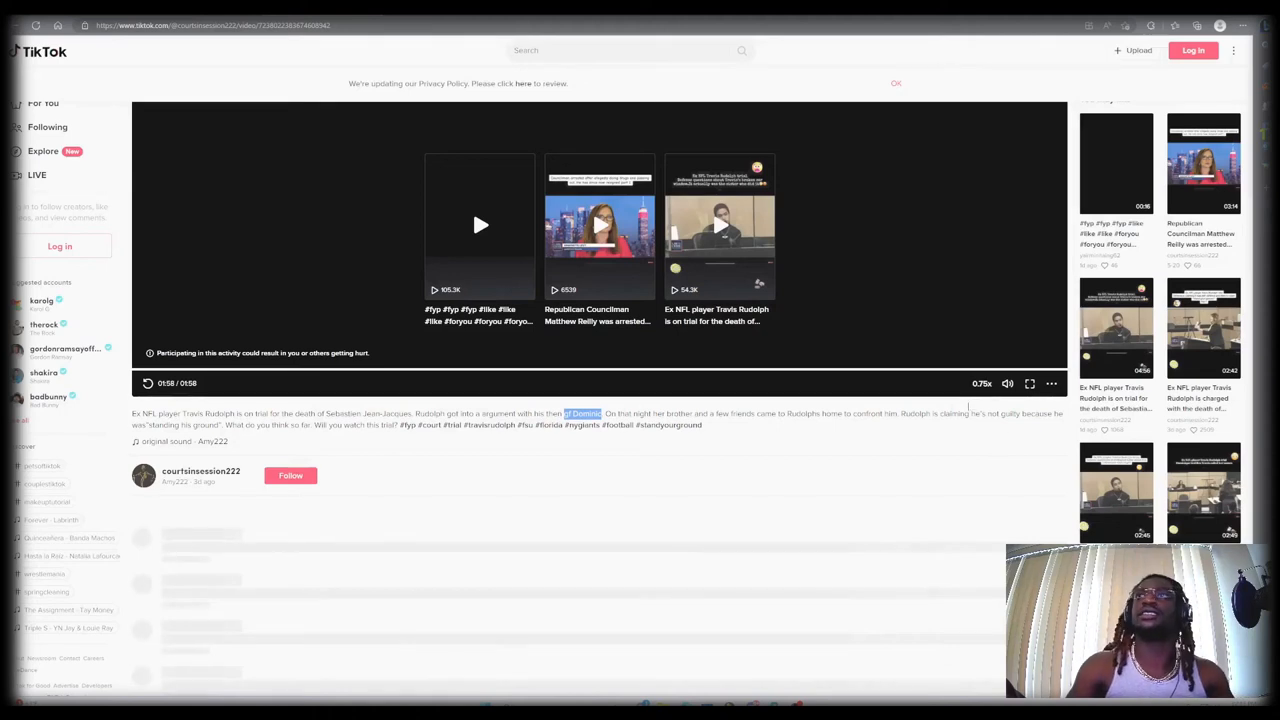
pyautogui.click(980, 384)
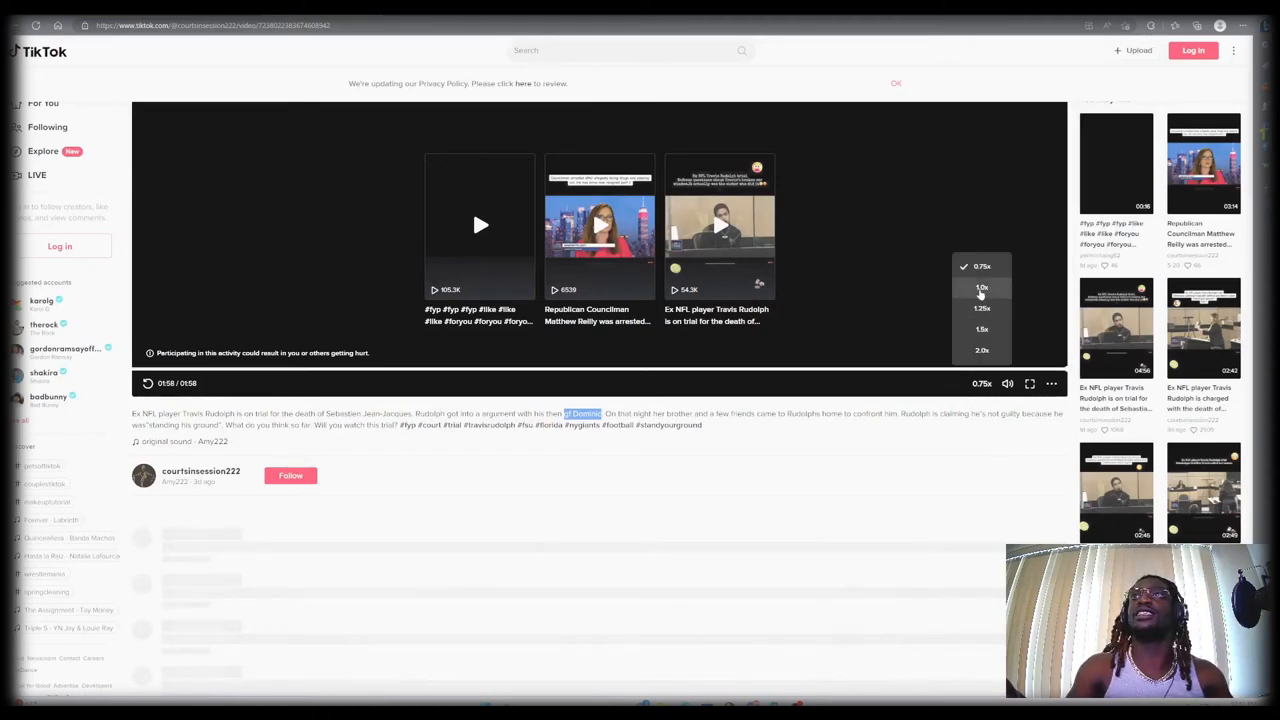
pyautogui.click(980, 288)
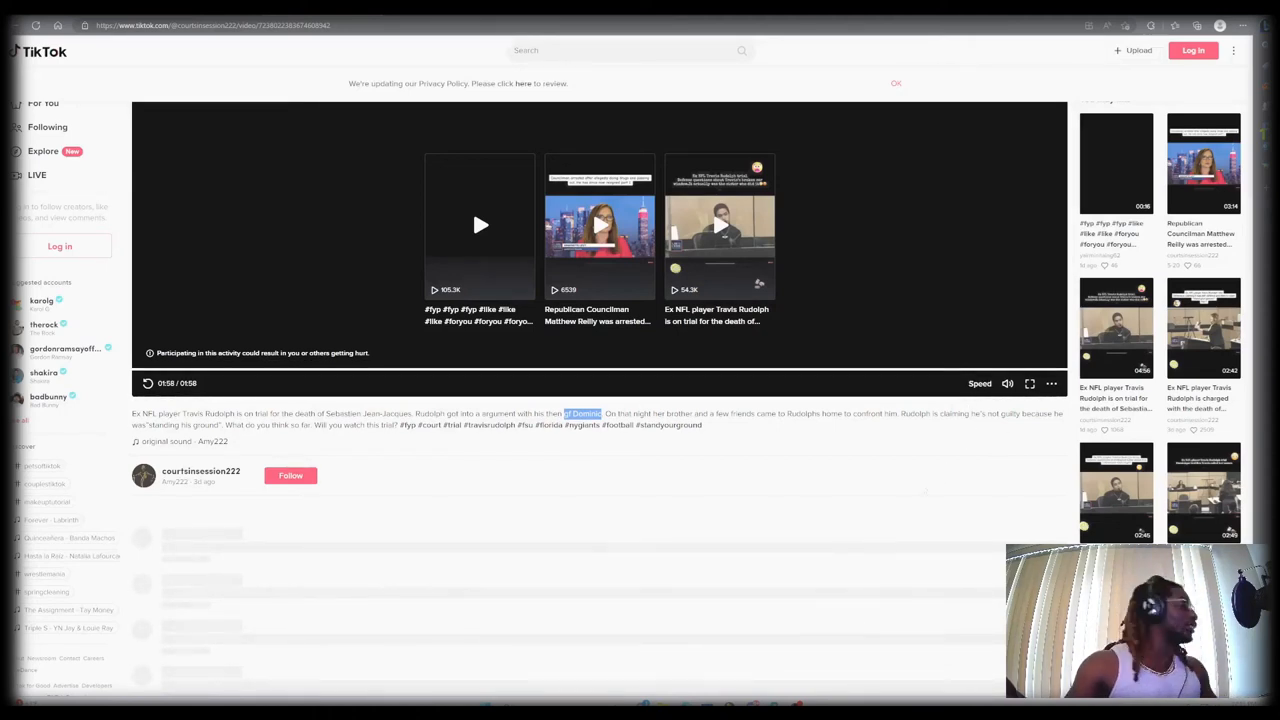